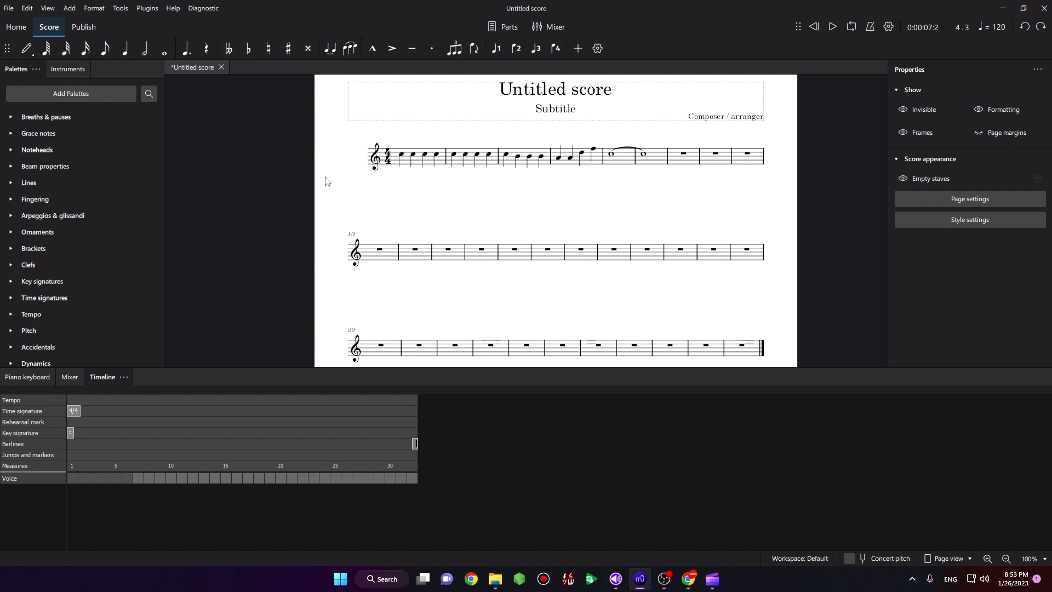
mouse_move(397, 177)
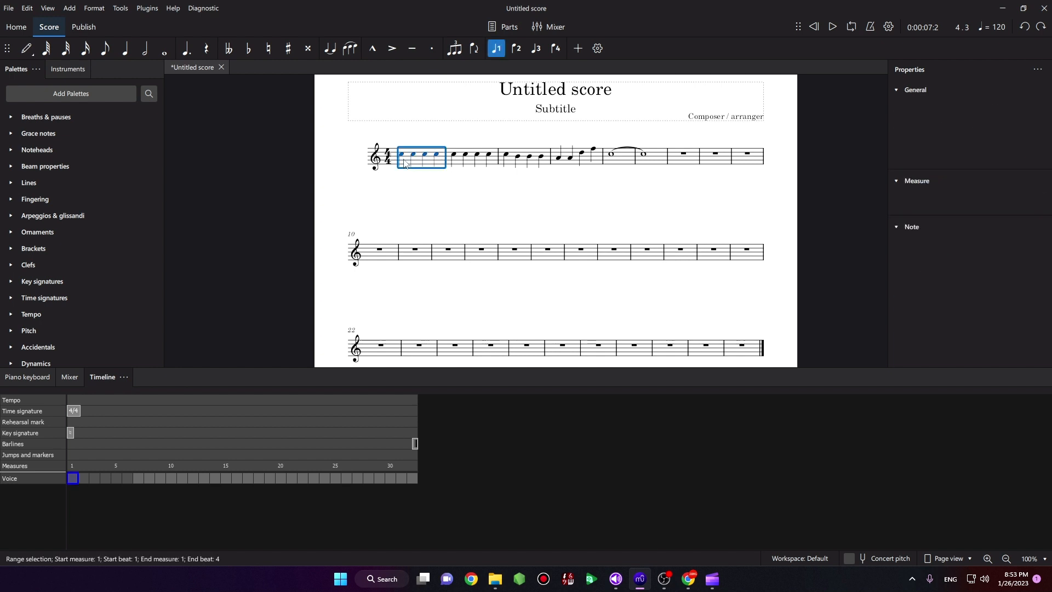
Step: Select the first measure and browse the Add menu for the Chord symbol entry
click(414, 165)
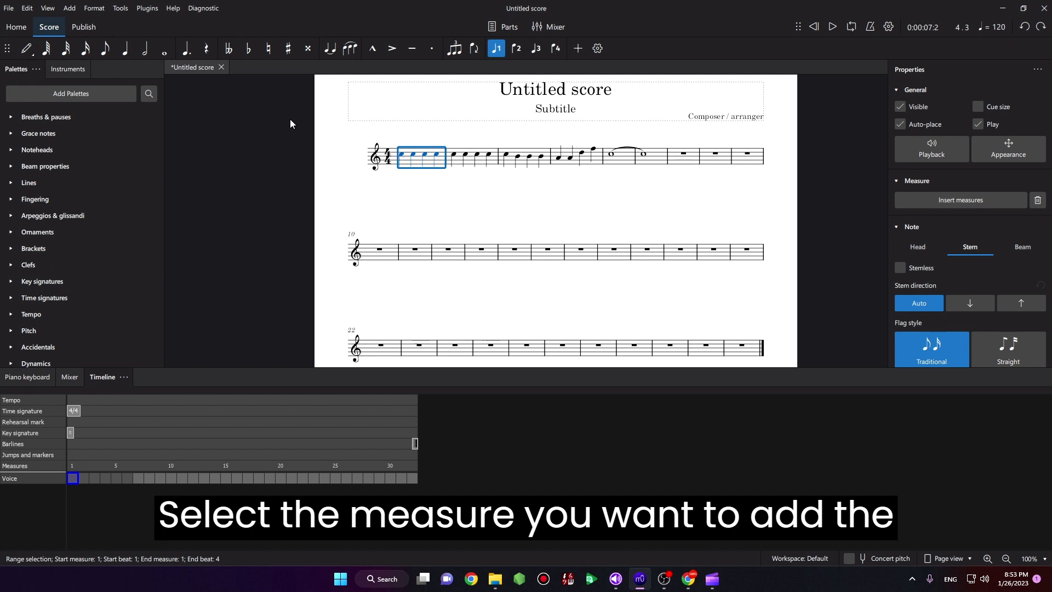
click(68, 9)
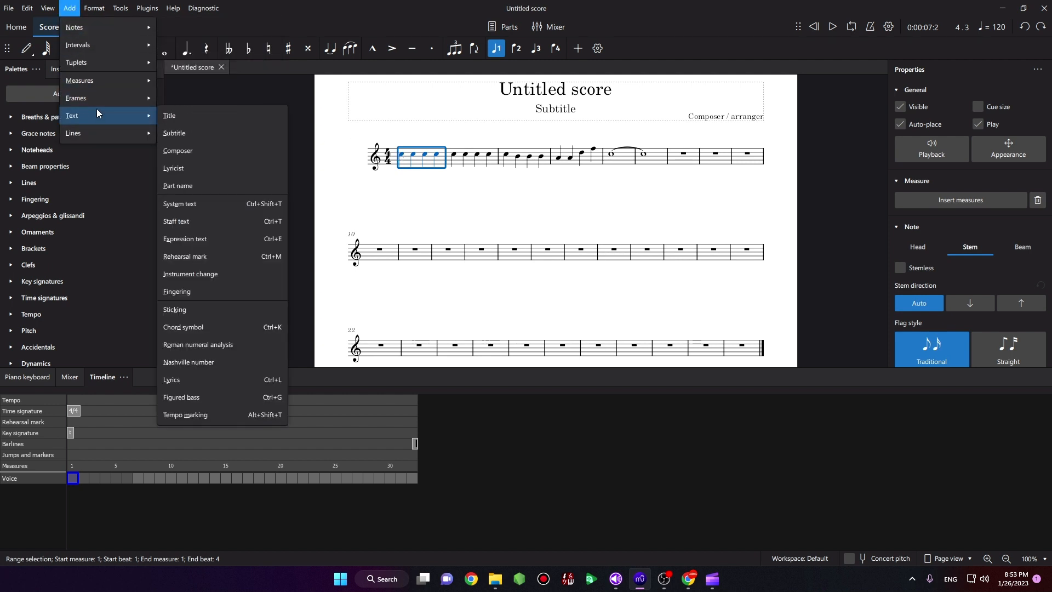
mouse_move(182, 117)
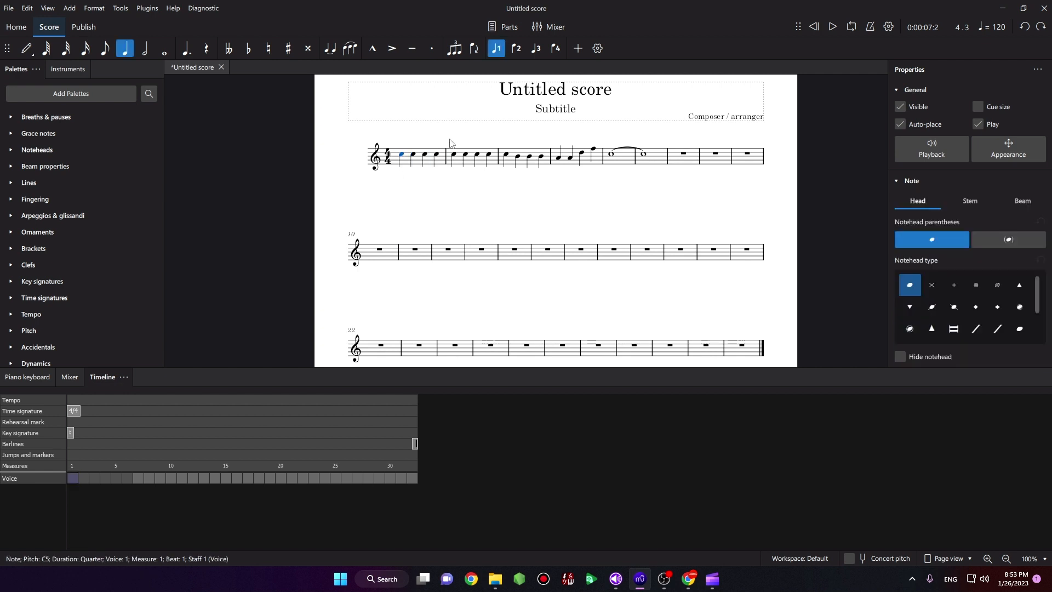
Step: Enter chord symbols C, F, G, F, G7, C above the melody notes via Ctrl+K
key(ctrl+k)
text(C)
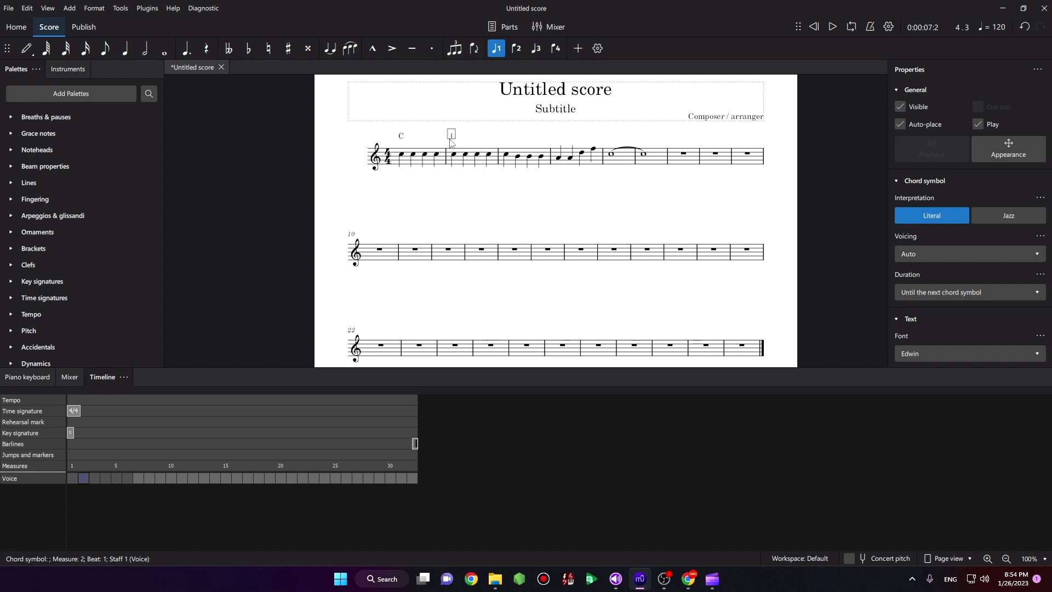
text(F)
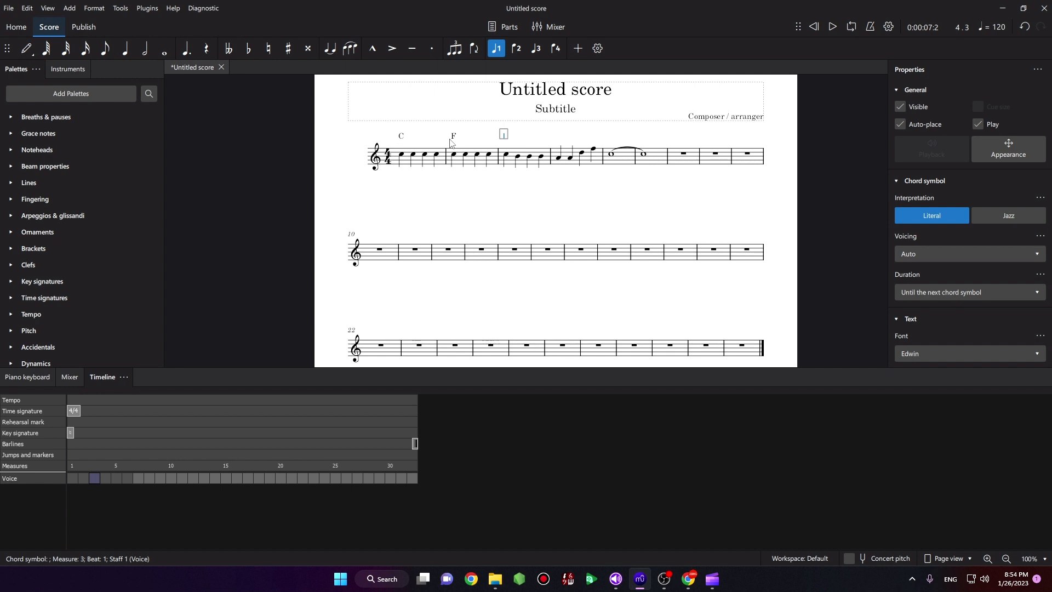
text(G)
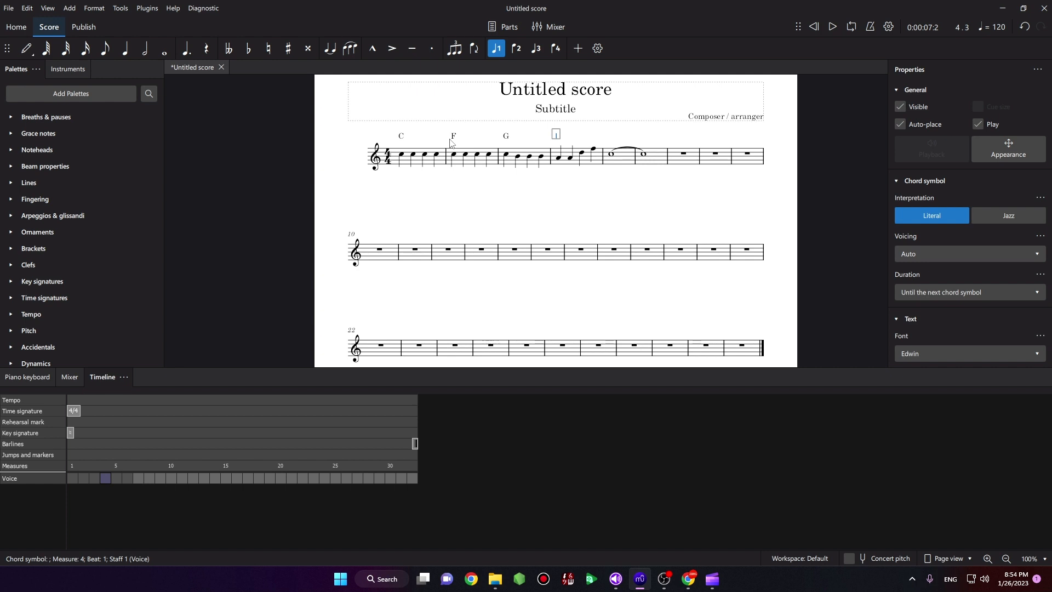
text(F)
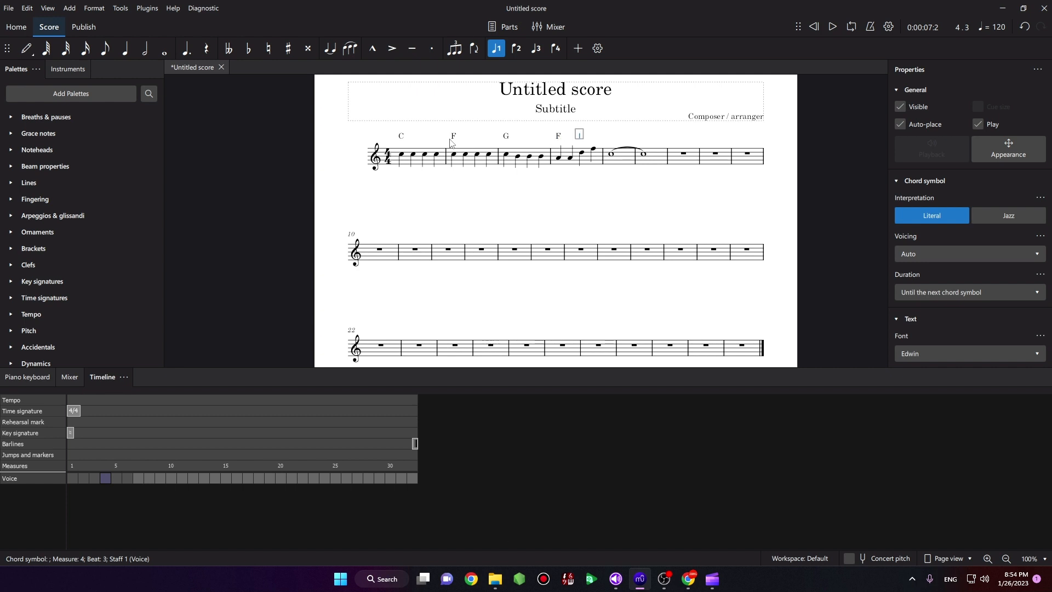
text(G7)
click(612, 135)
text(C)
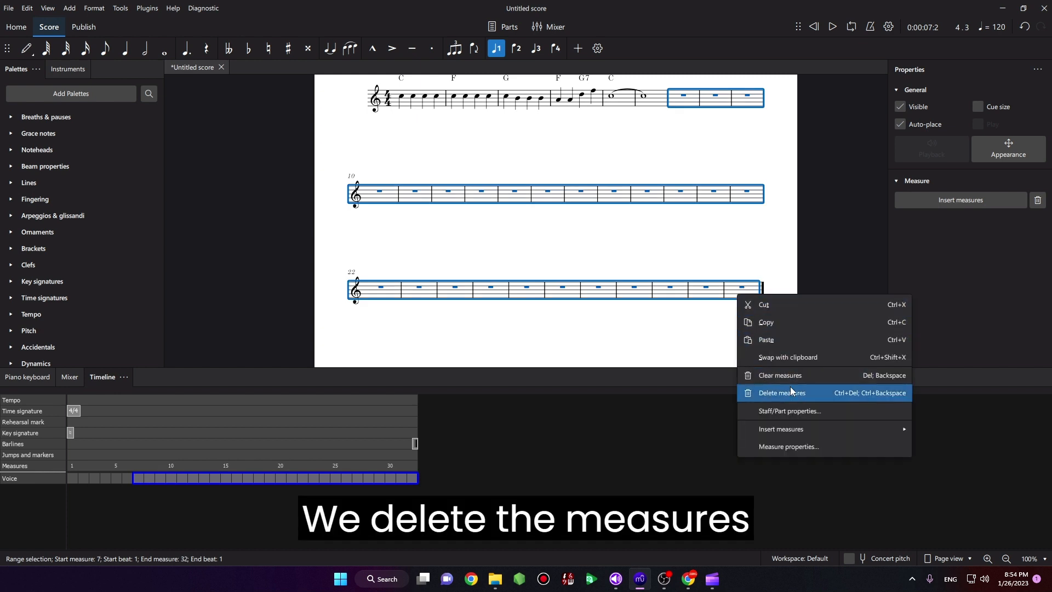
Step: Delete the empty trailing measures and reselect the first melody note
click(782, 393)
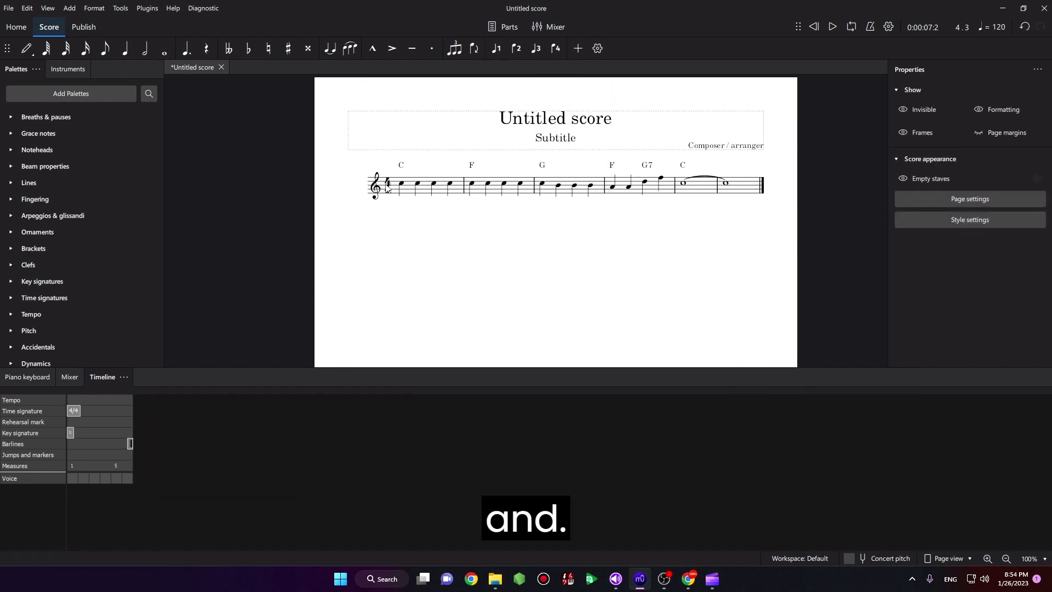
click(401, 182)
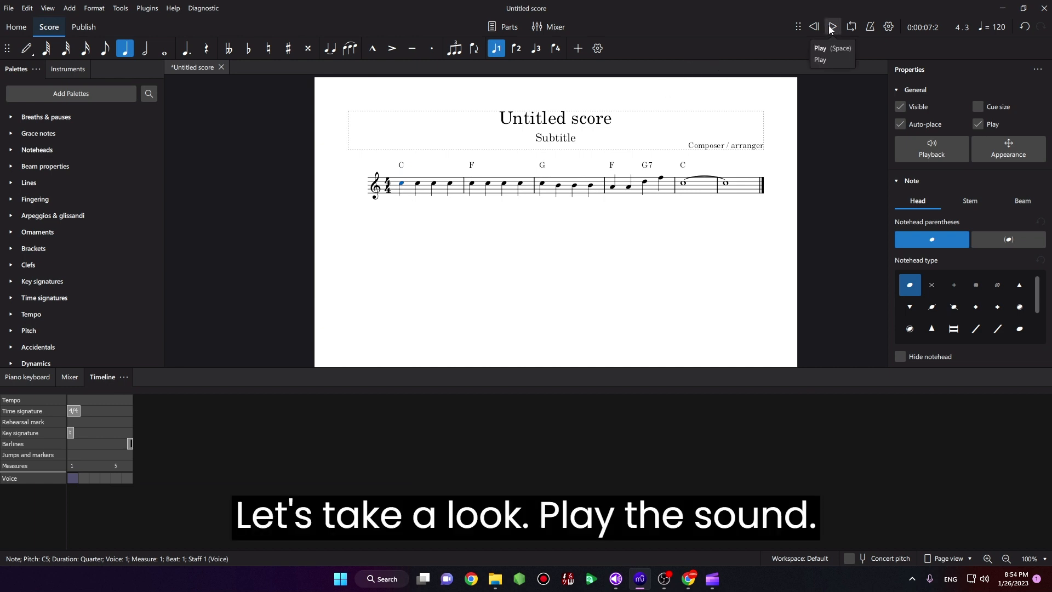
click(834, 26)
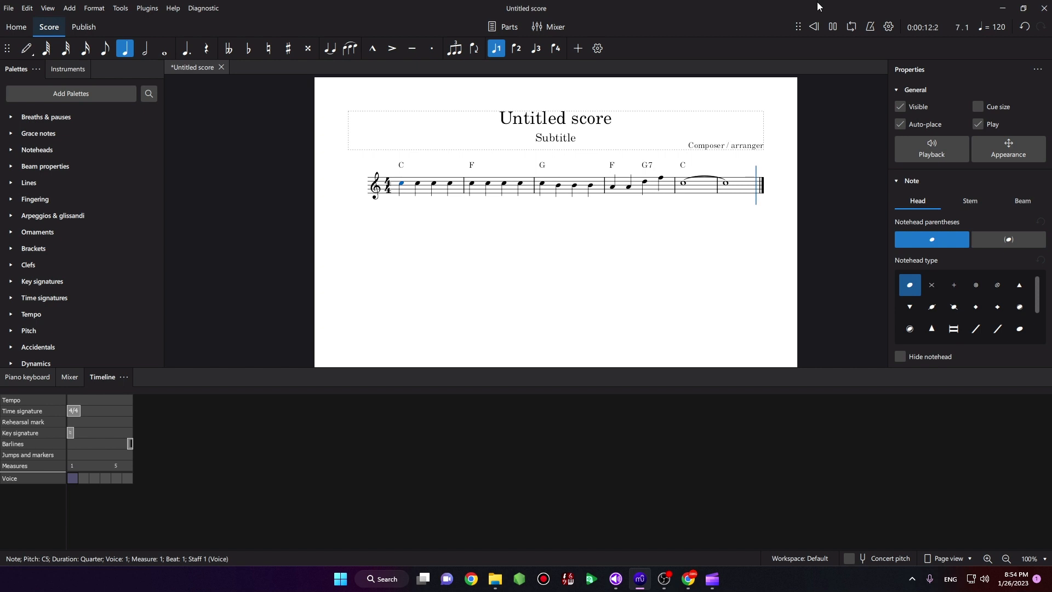
mouse_move(833, 26)
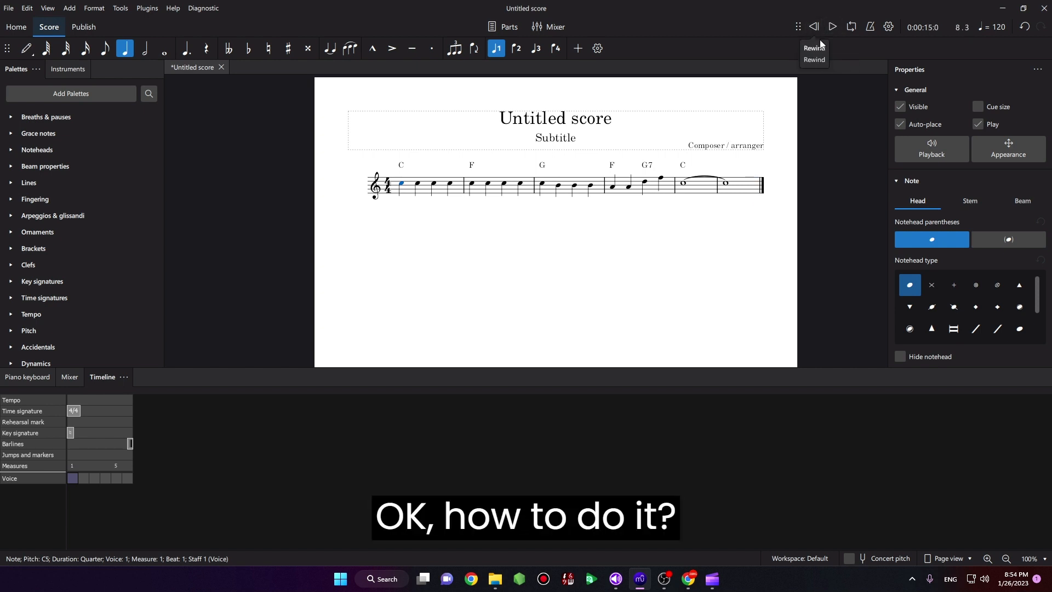
mouse_move(882, 42)
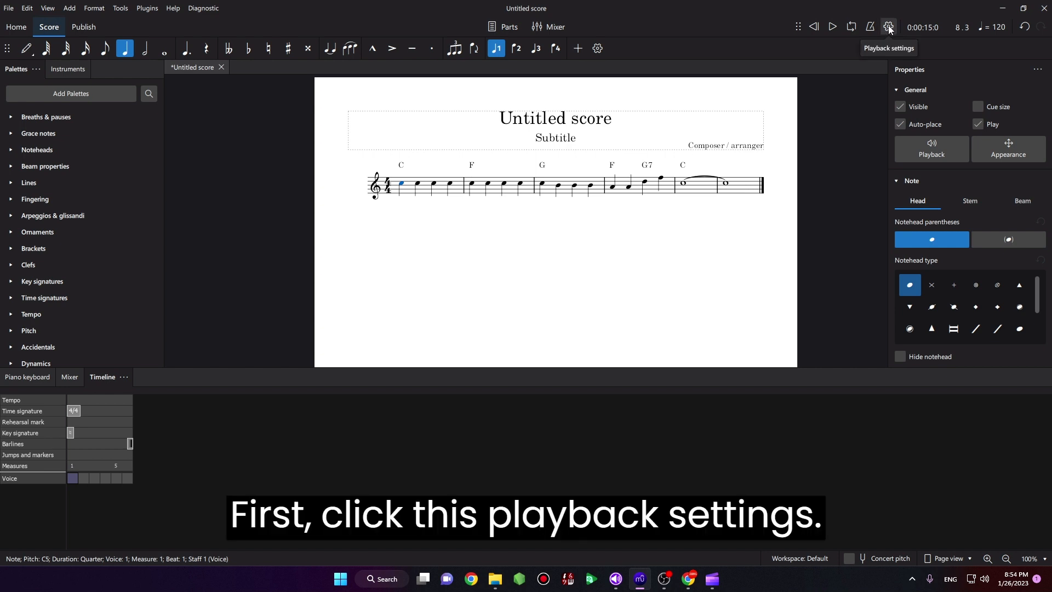
Step: Enable Play chord symbols in the Playback settings
click(890, 26)
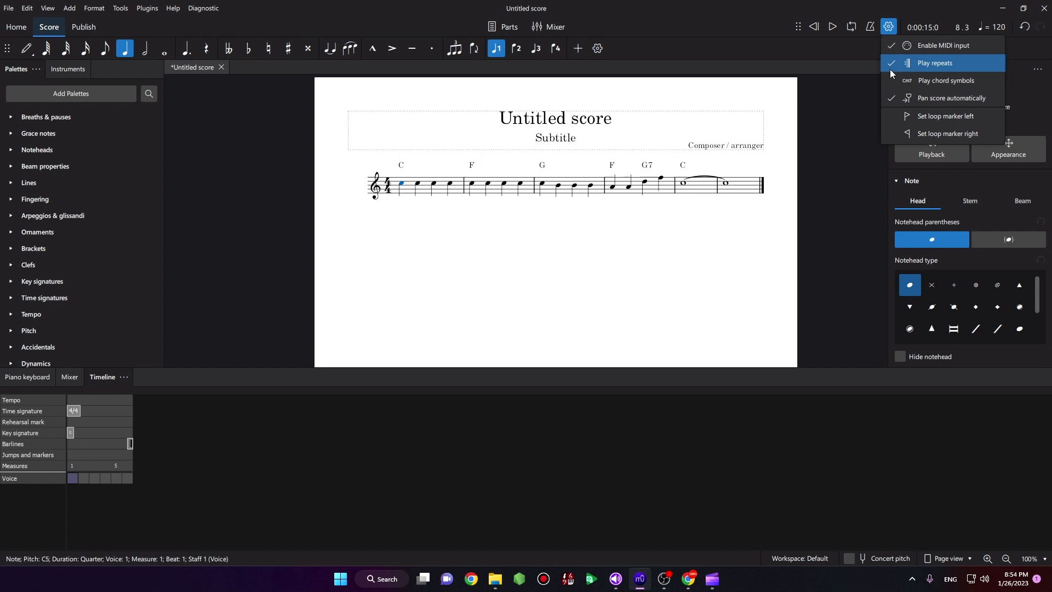
mouse_move(945, 81)
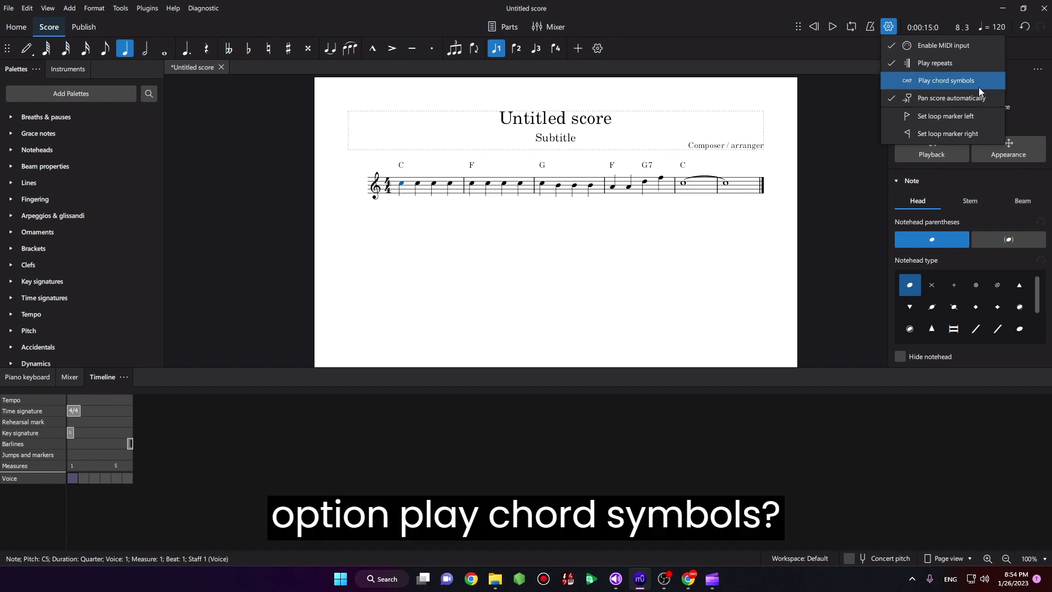
click(947, 80)
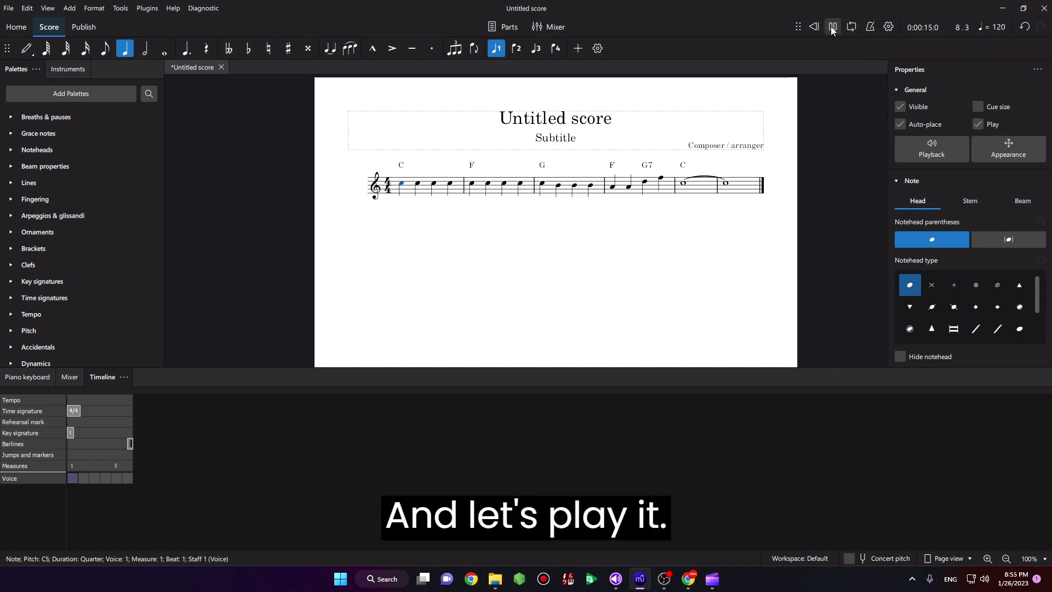
click(834, 26)
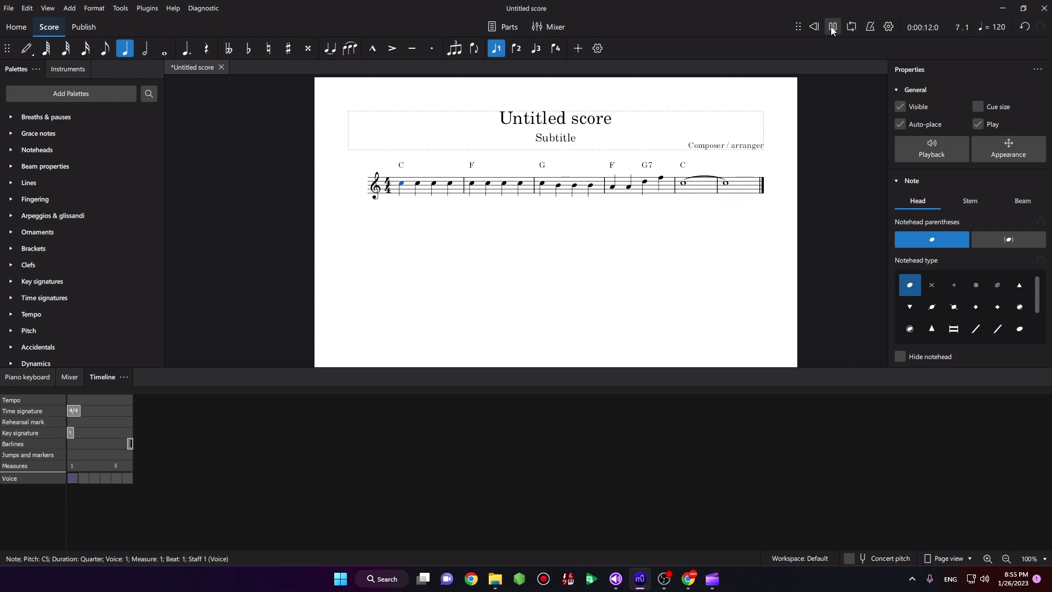
click(834, 27)
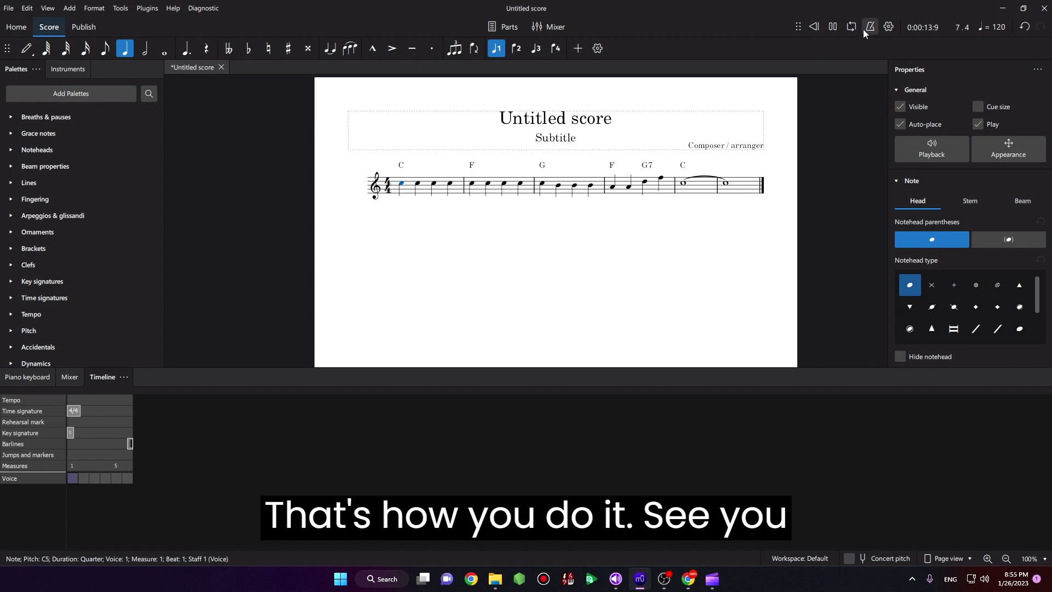